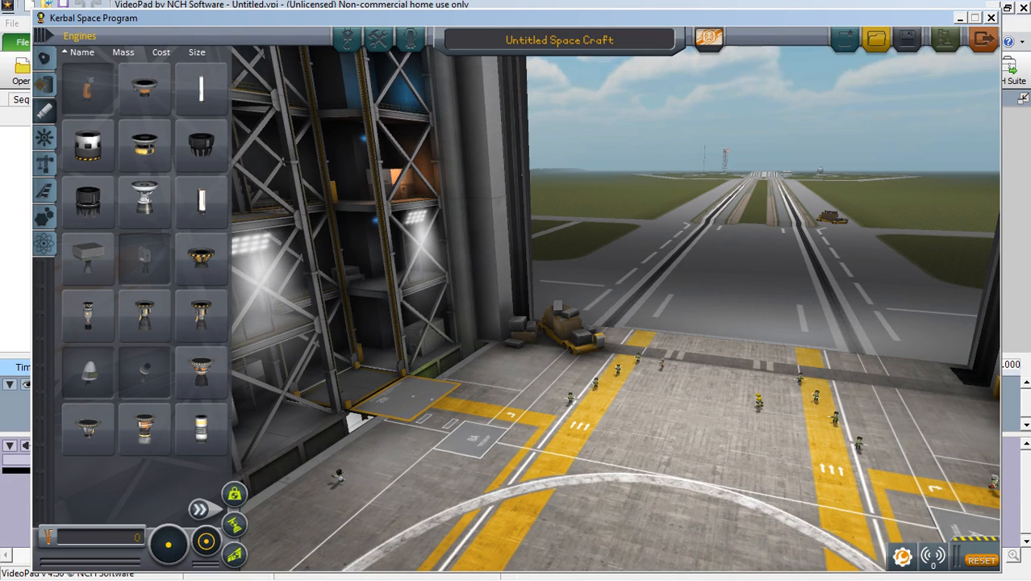
mouse_move(199, 509)
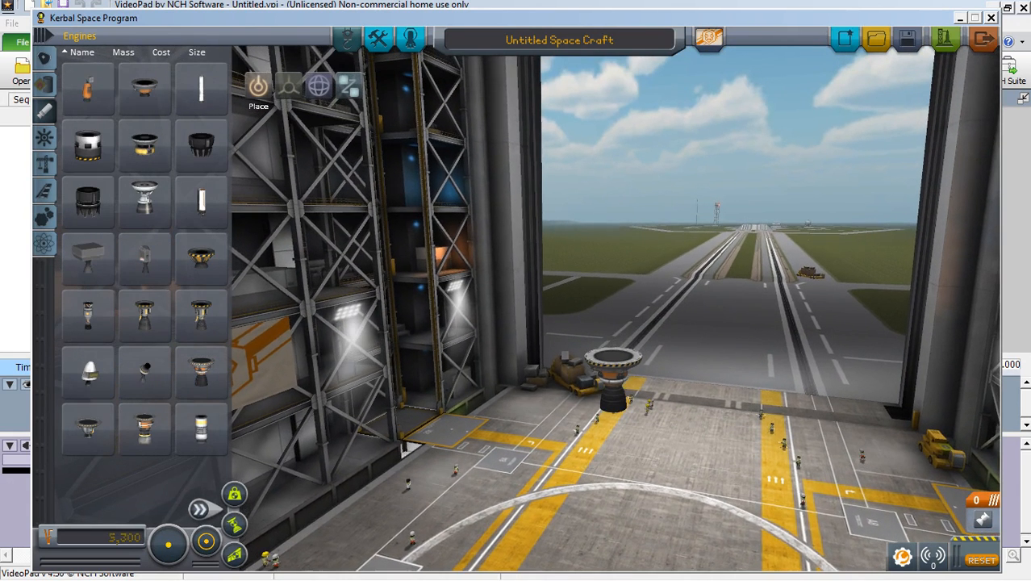
mouse_move(204, 543)
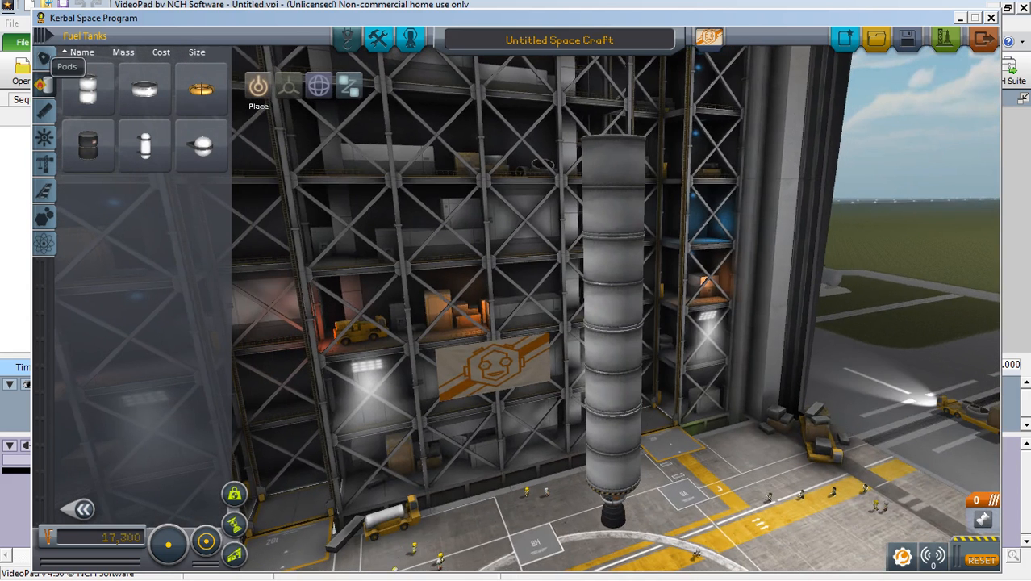
Show the command pod parts to pick a rounded cap for the tank stack.
left_click(44, 84)
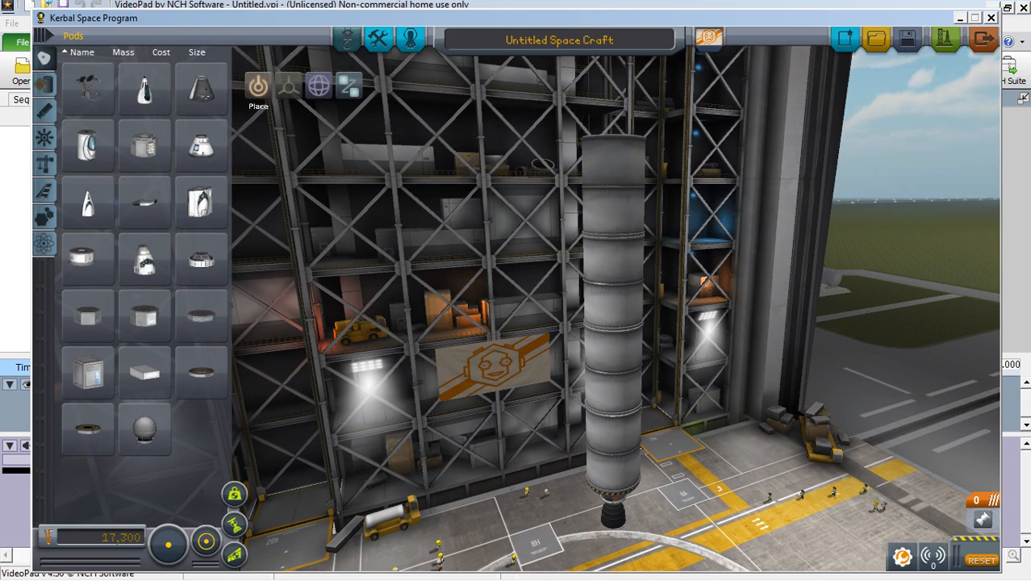
mouse_move(200, 202)
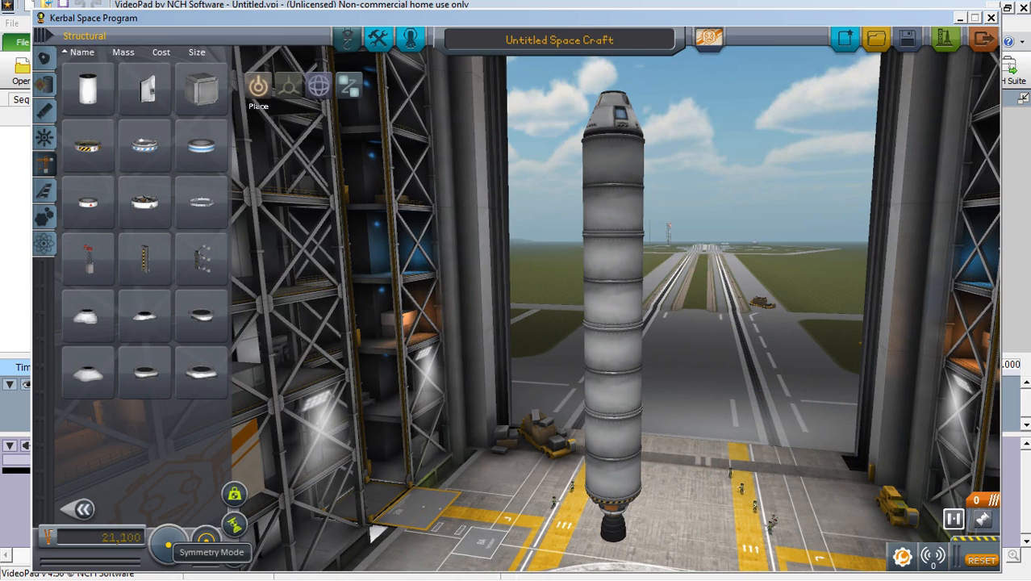
Turn on Symmetry Mode so slim side tanks attach as a mirrored pair.
left_click(170, 543)
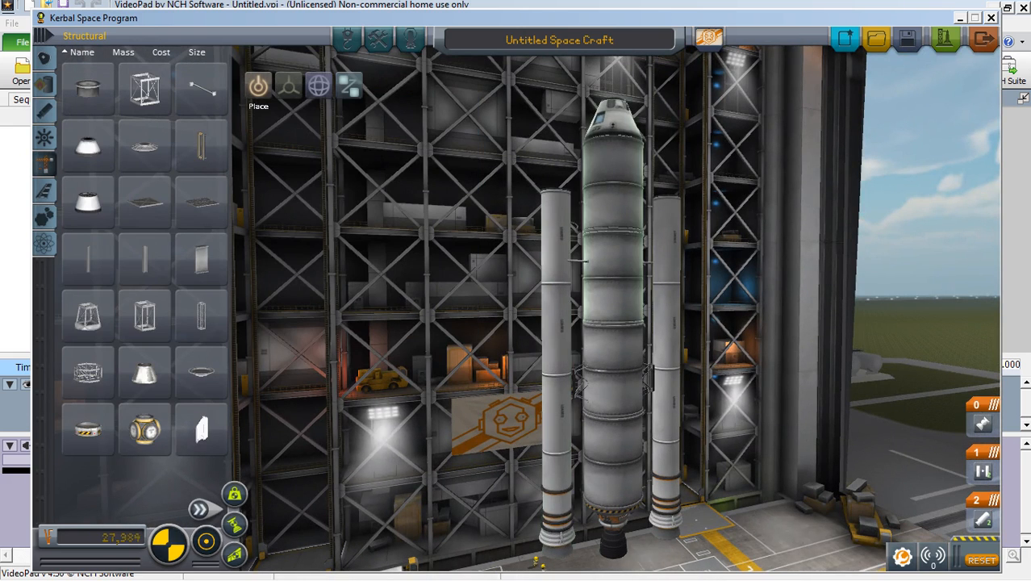
mouse_move(200, 87)
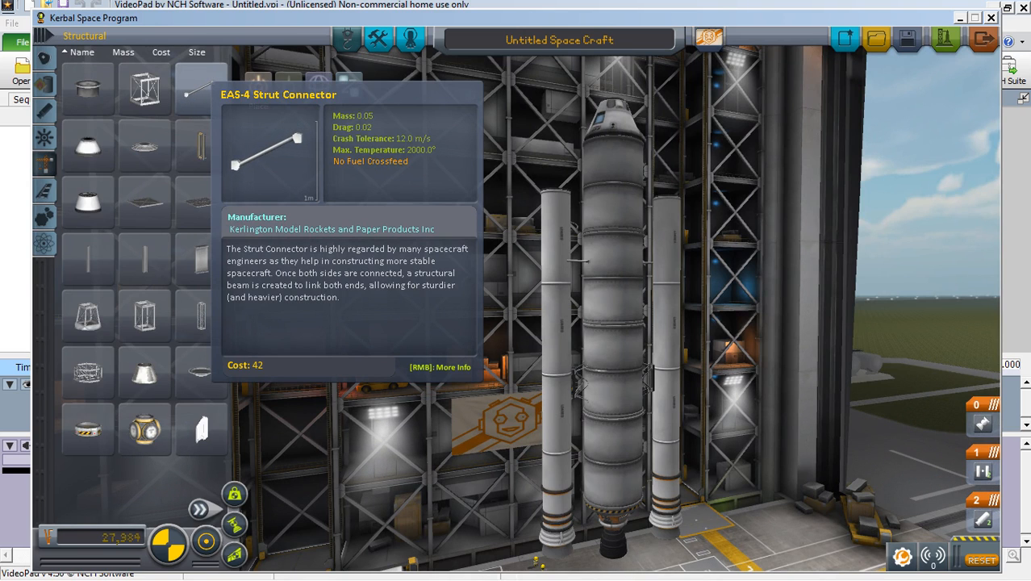
Pick the EAS-4 Strut Connector to brace the side boosters to the core.
left_click(200, 89)
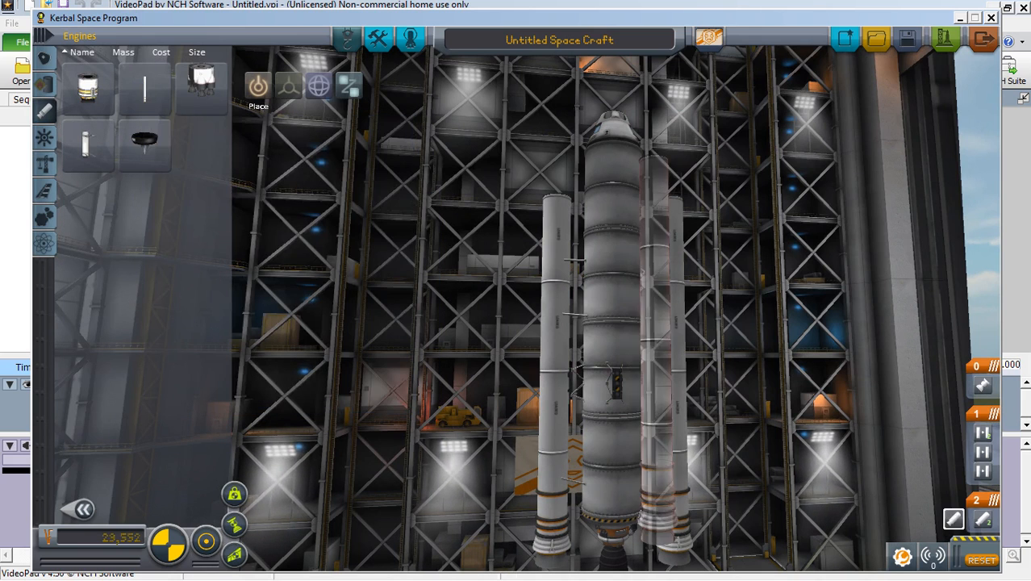
Attempt launch, raising the 'Warning: No Control!' no-command-module dialog.
left_click(613, 323)
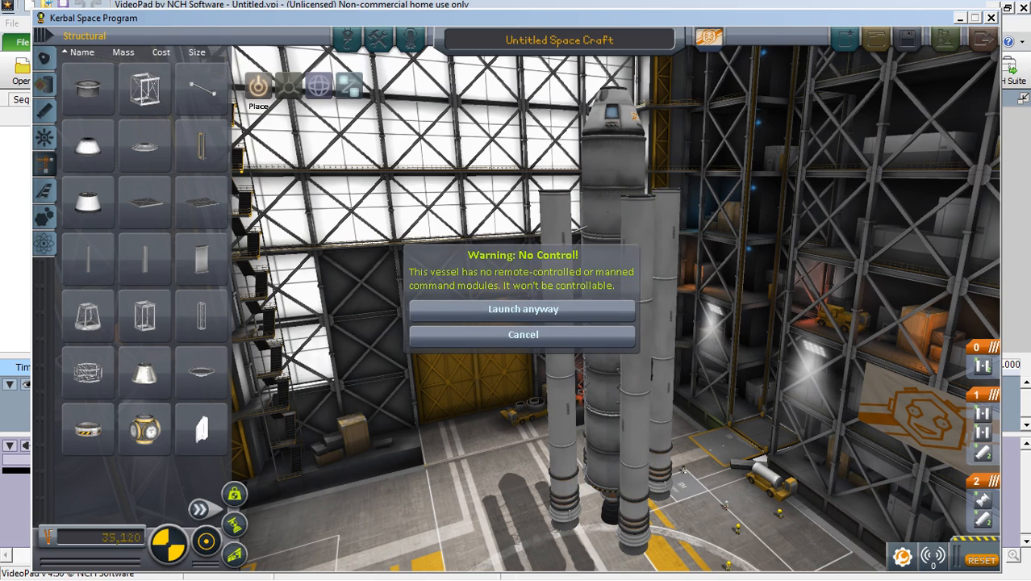
Seat engineer Daphdrien Kerman from Available crew in the Mk1-2 Command Pod.
left_click(523, 334)
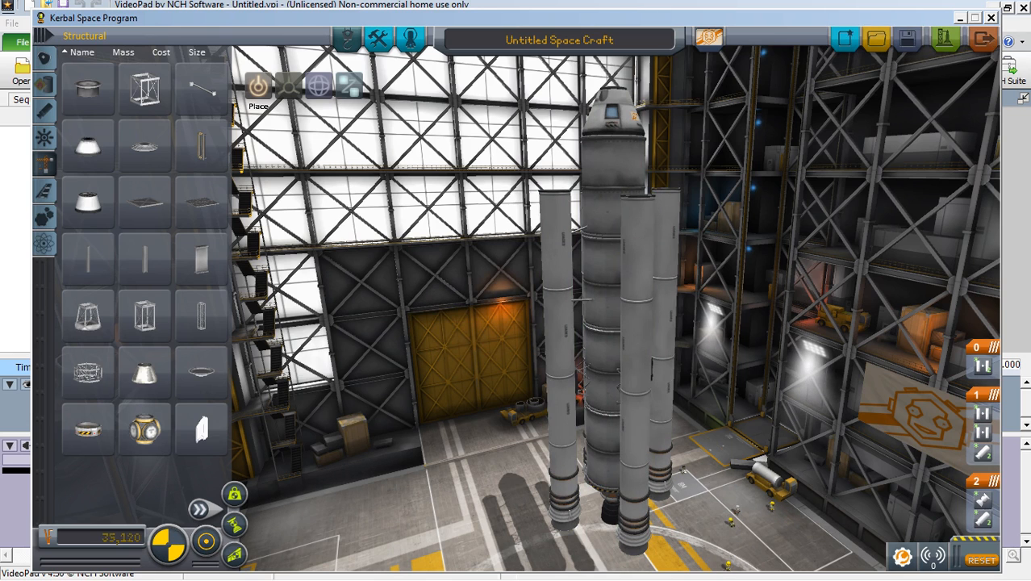
left_click(410, 39)
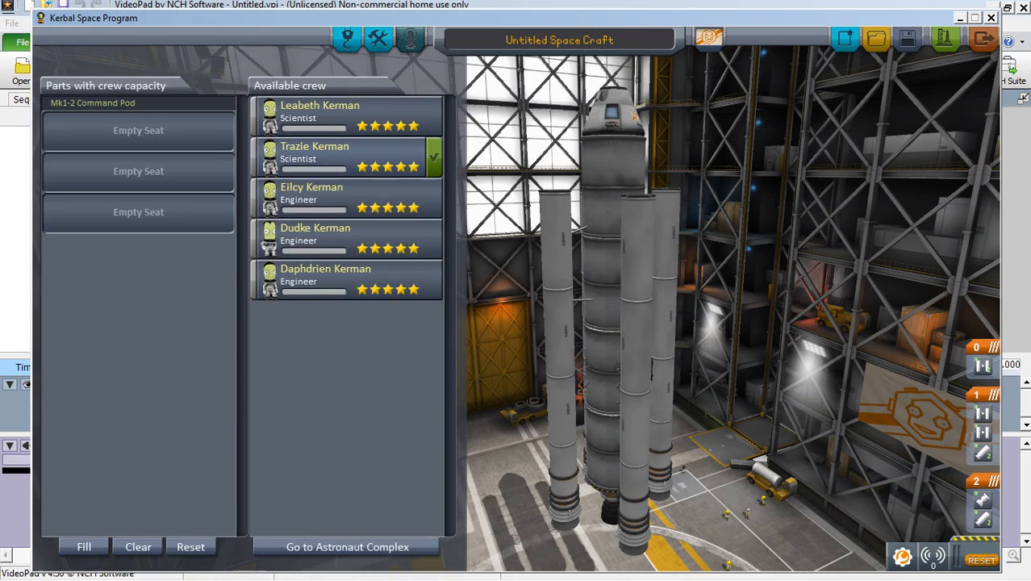
left_click(347, 278)
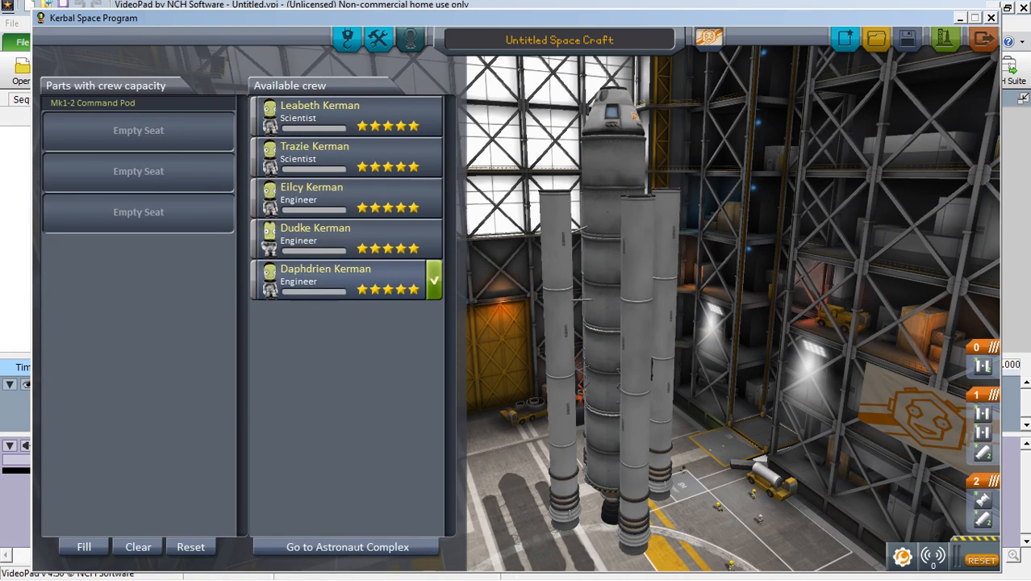
left_click(326, 278)
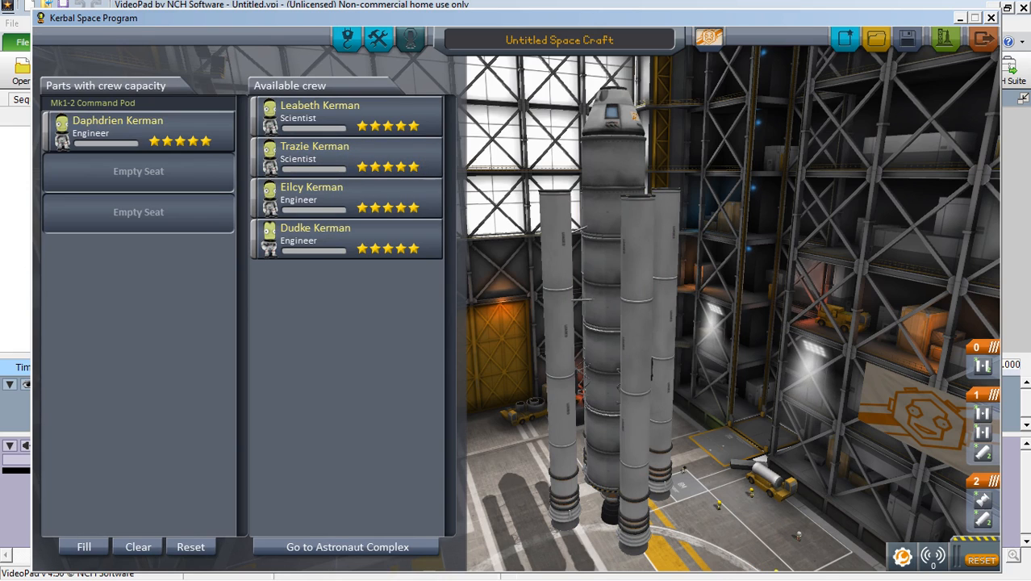
Leave crew assignment and page to the next set of Utility parts.
left_click(313, 152)
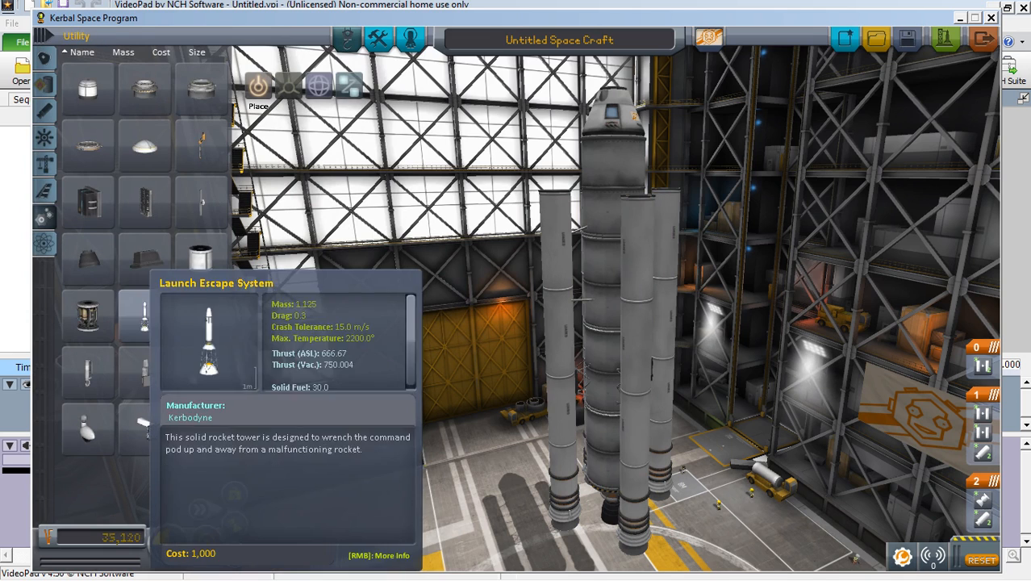
left_click(199, 509)
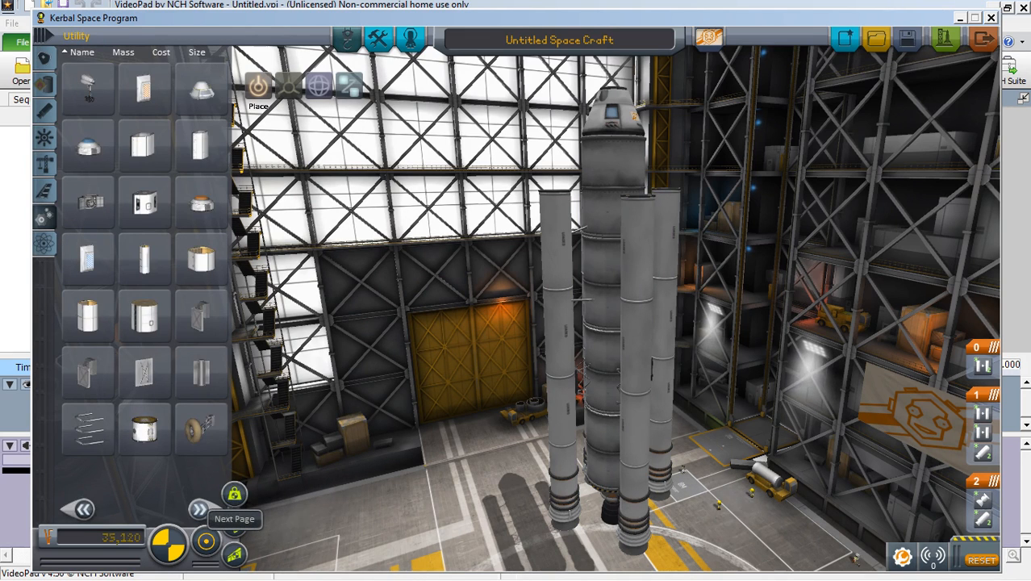
left_click(199, 509)
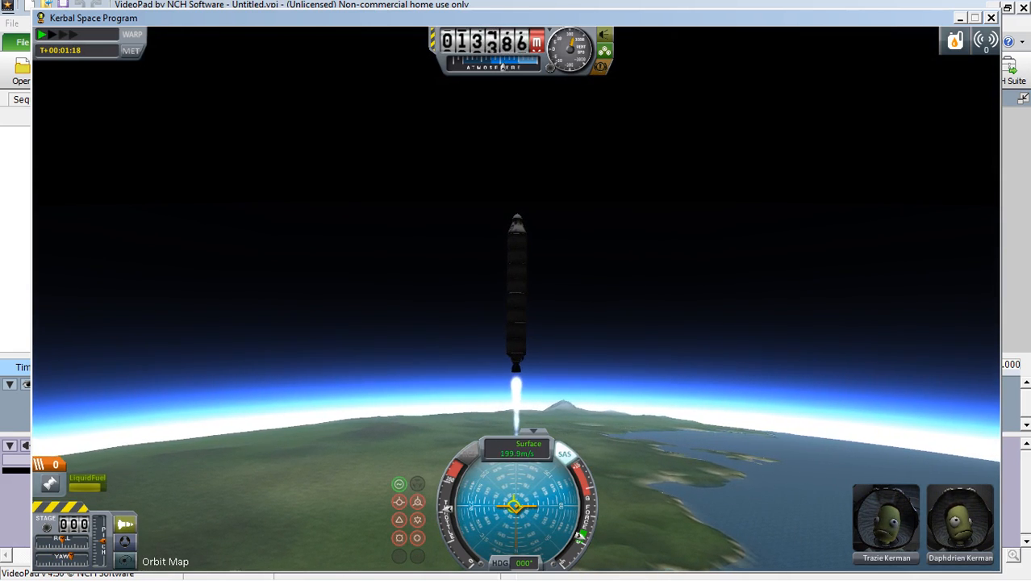
Switch to the orbital map showing the Untitled Space Craft's trajectory around the planet.
left_click(166, 561)
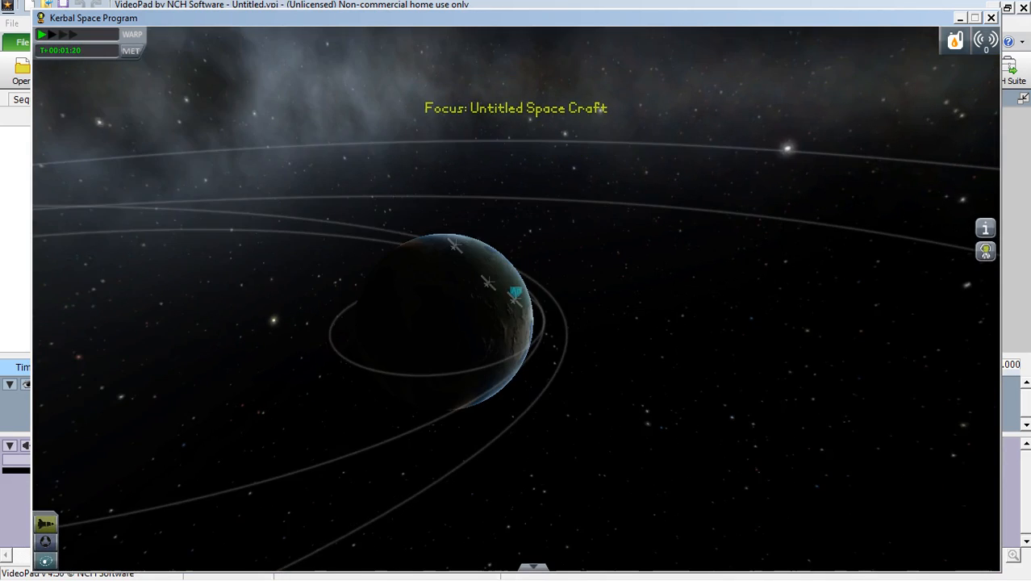